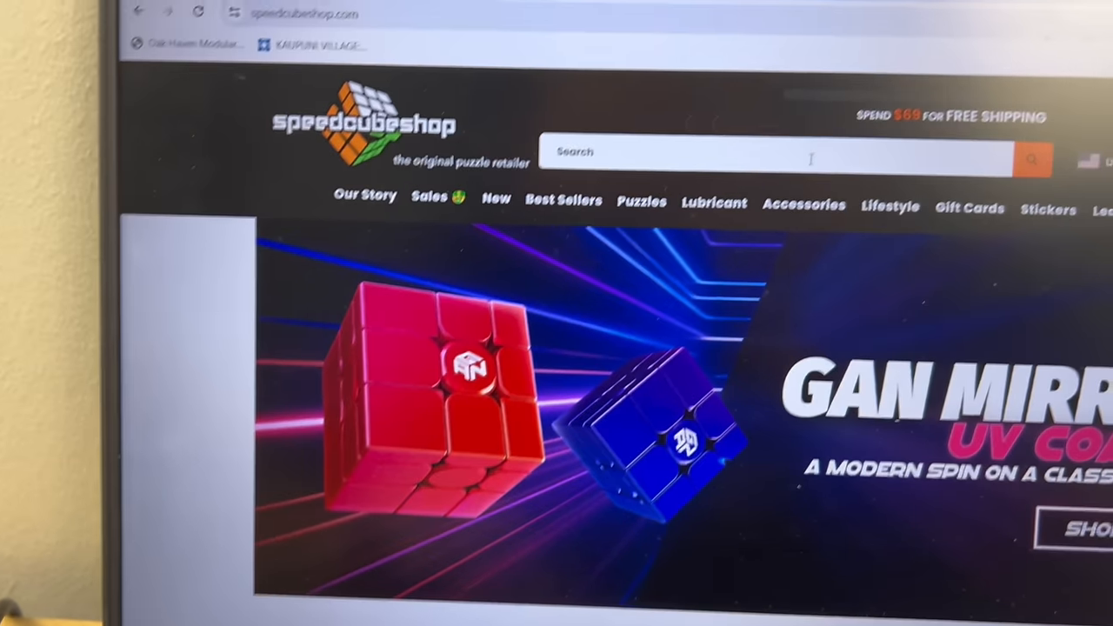
pyautogui.write('fru')
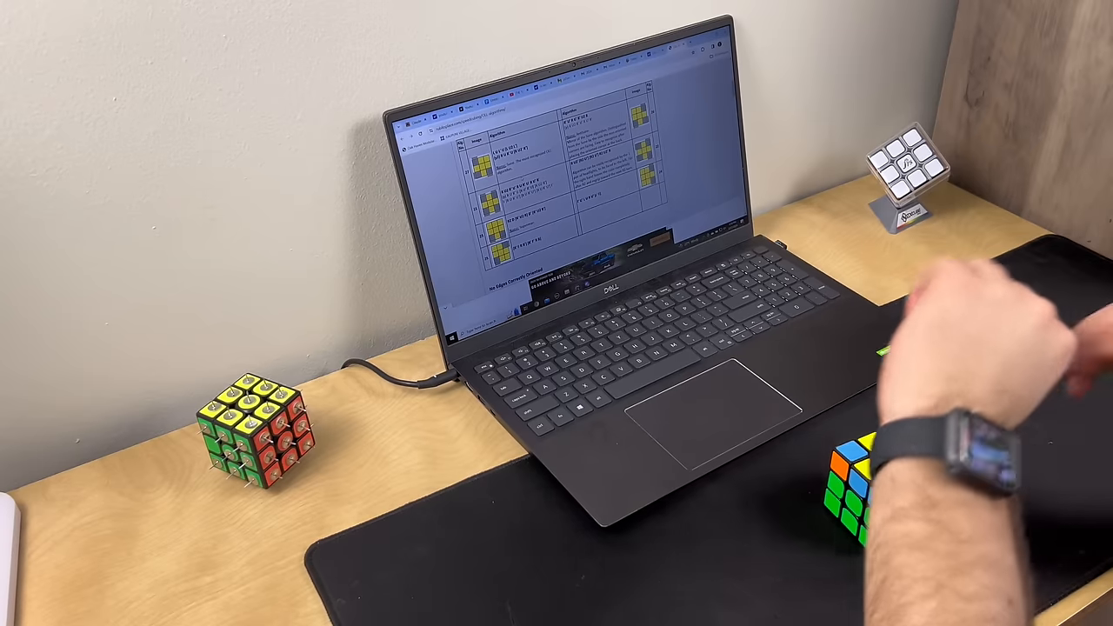
pyautogui.moveTo(713, 217)
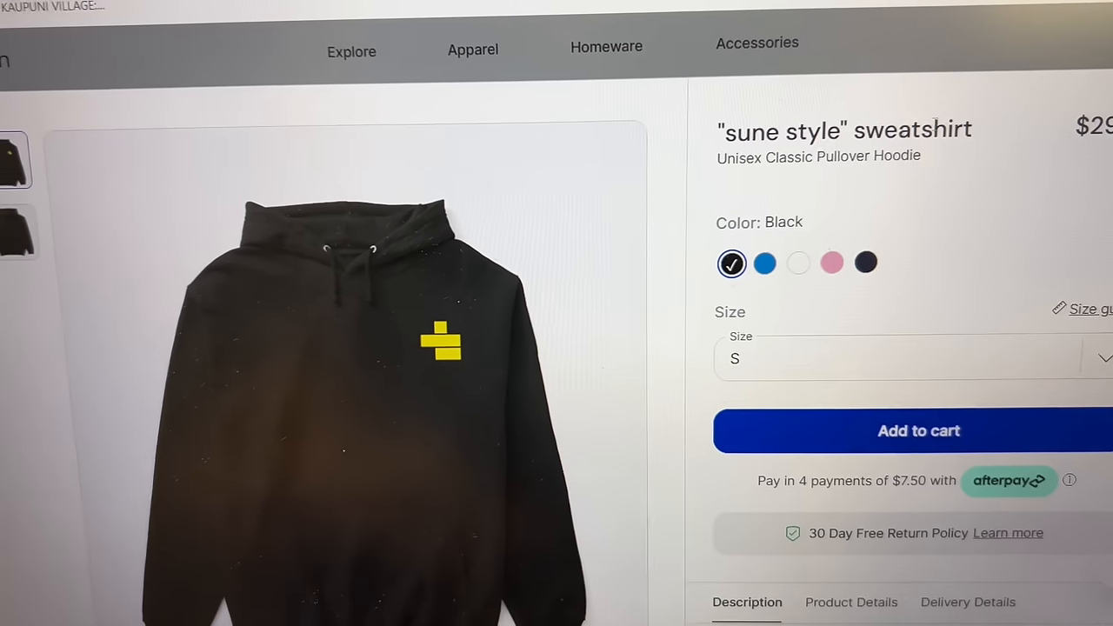
pyautogui.scroll(-3)
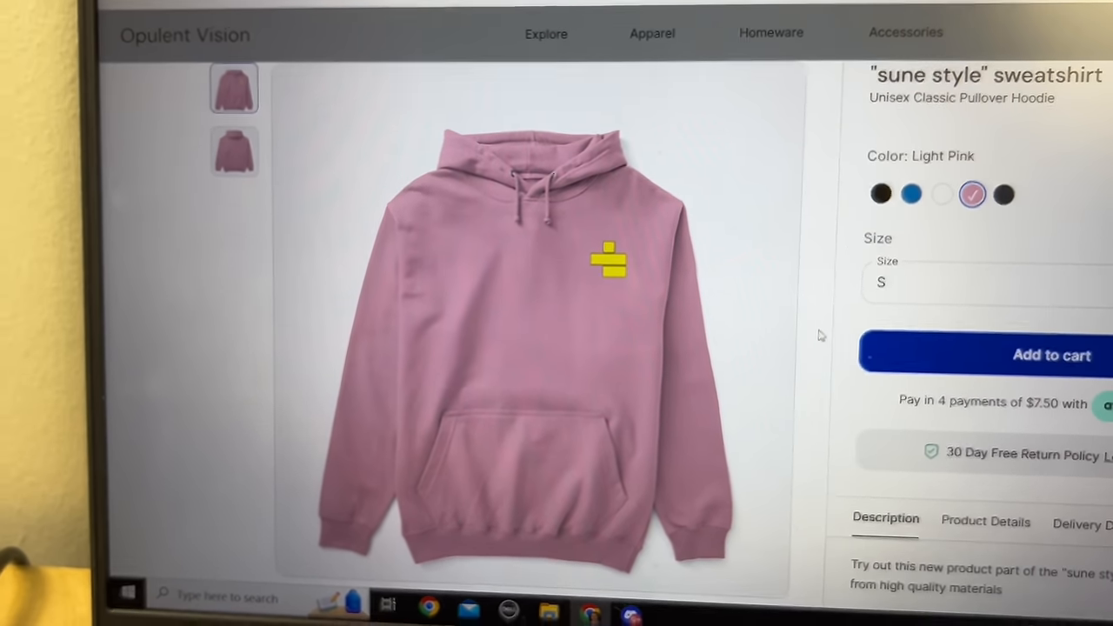
pyautogui.scroll(-3)
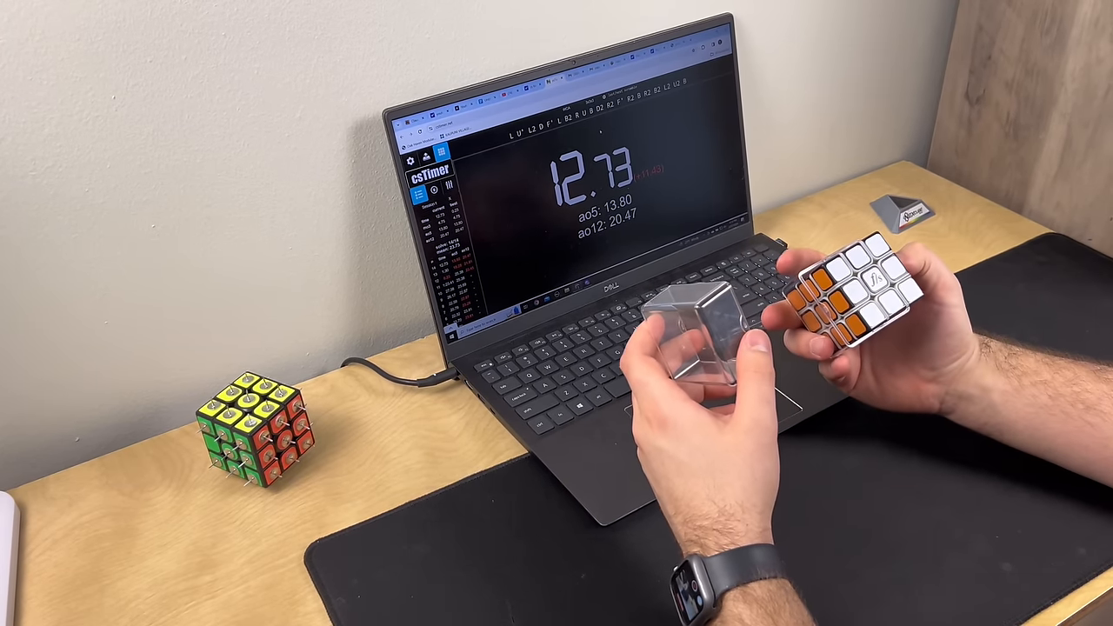
pyautogui.press('space')
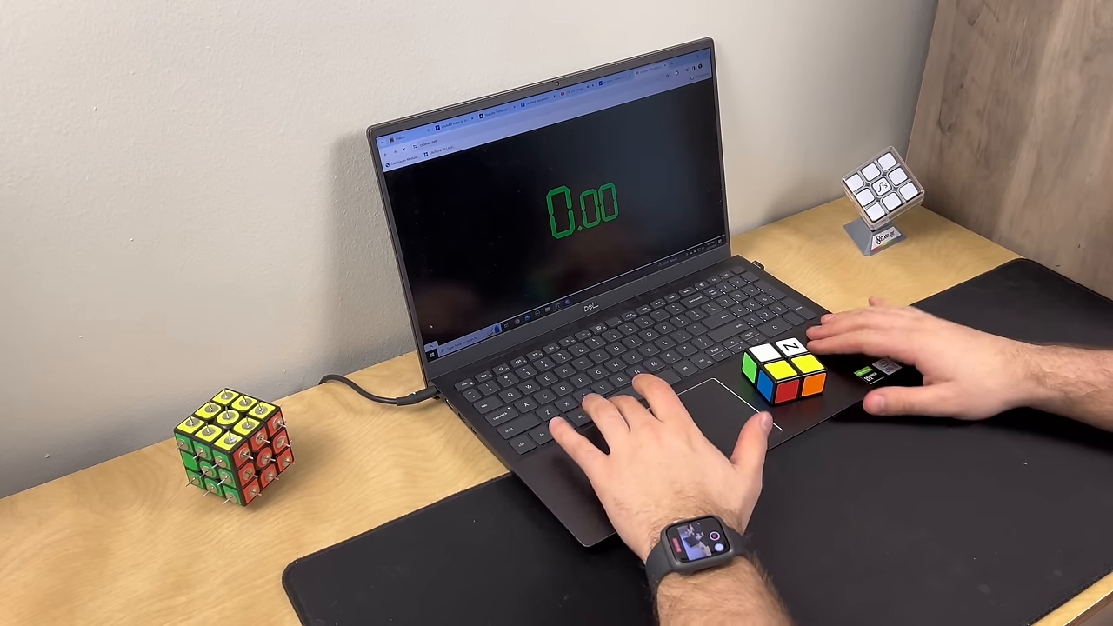